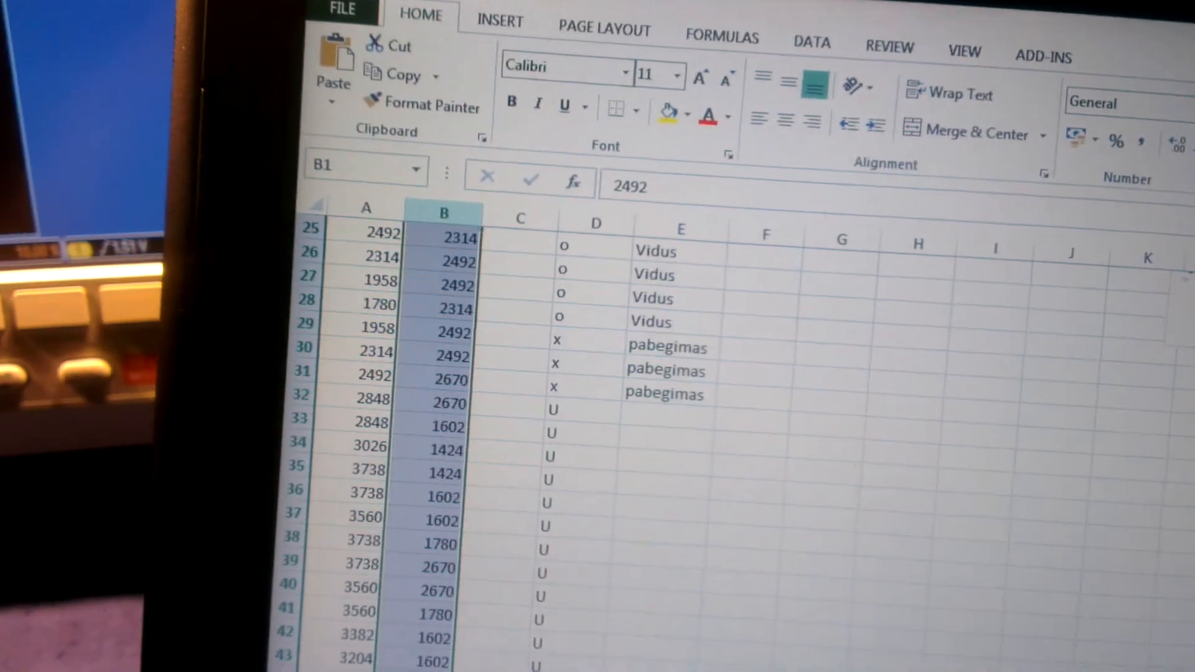
# - Bring up the context menu with Paste on column A(X)'s first cell of the empty worksheet
pyautogui.scroll(3)
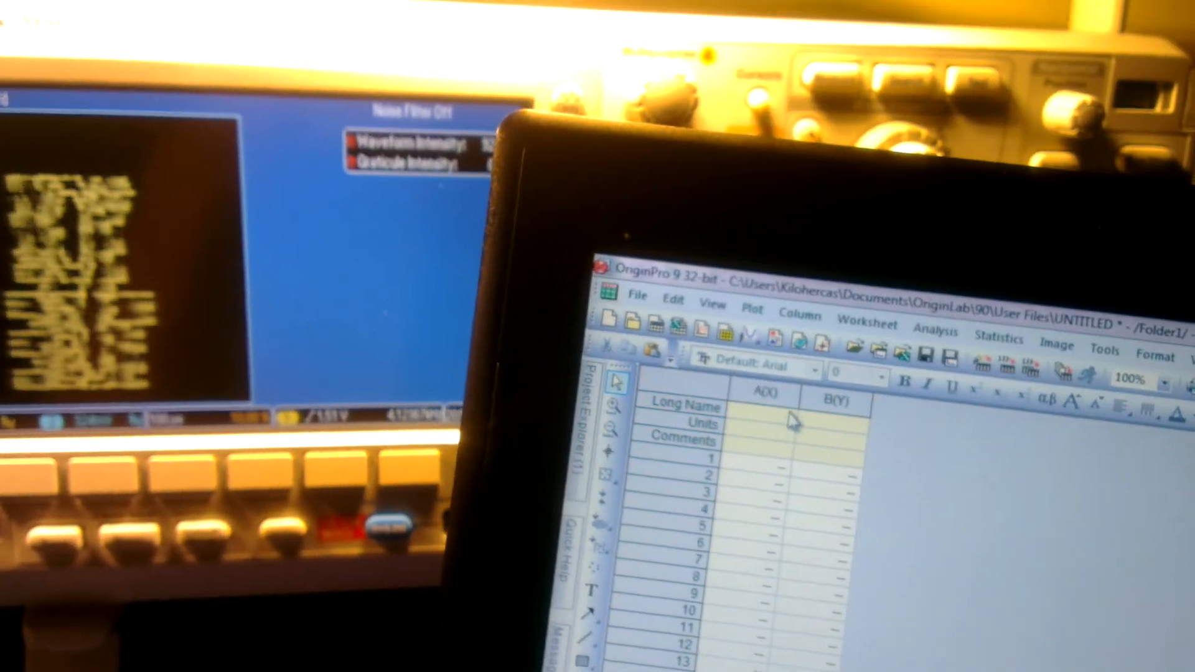
pyautogui.rightClick(761, 457)
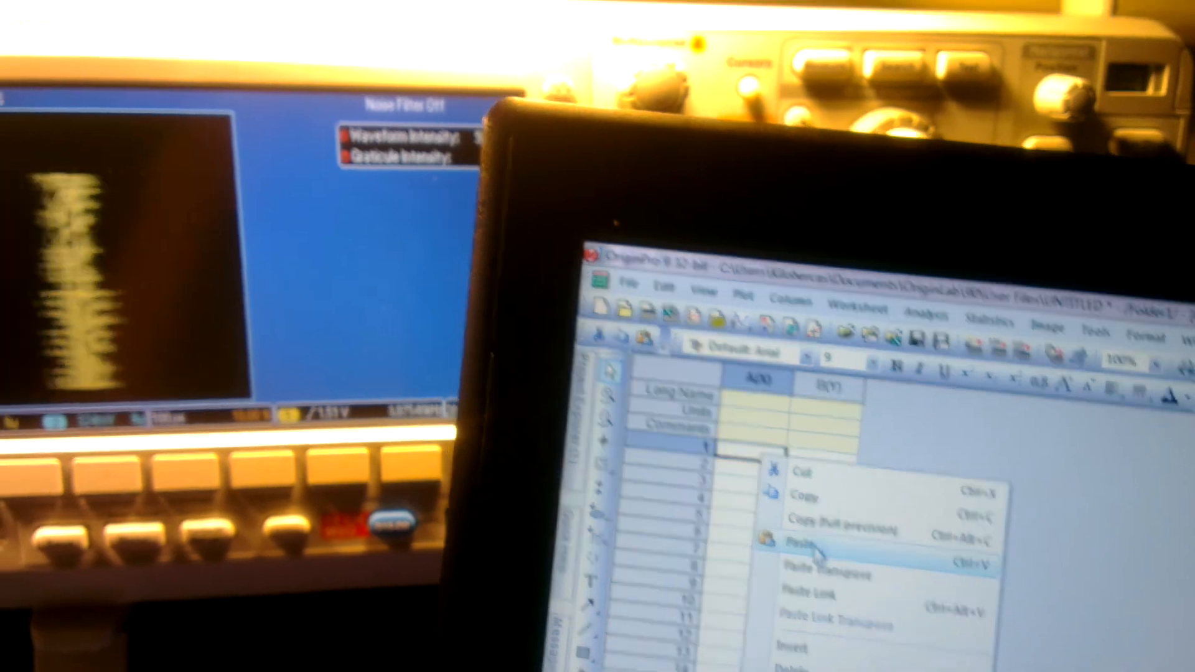